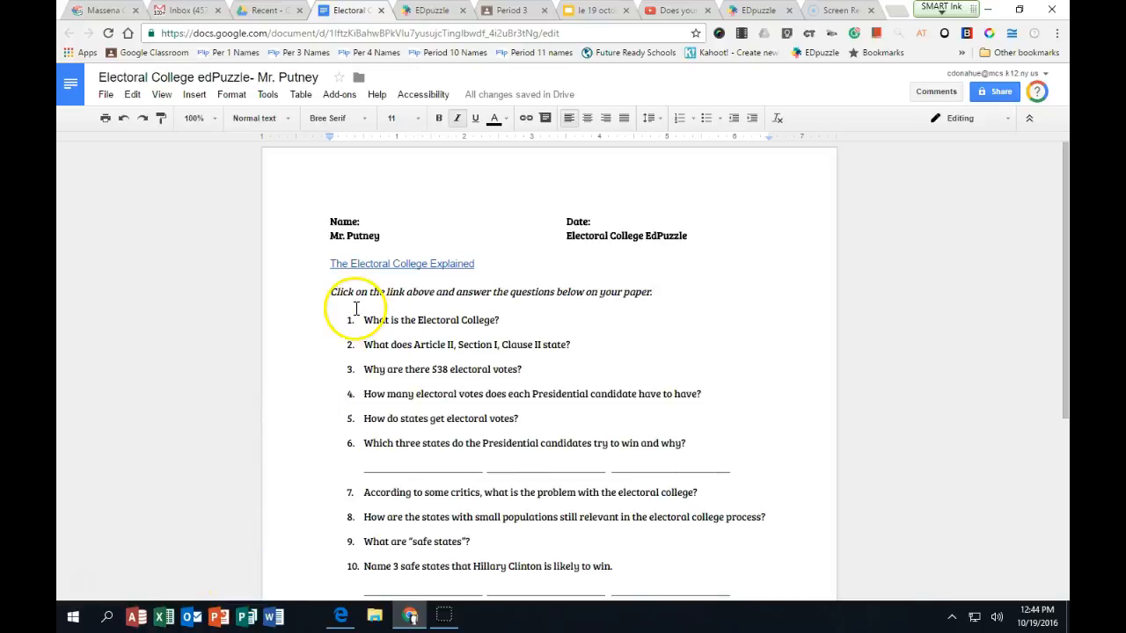
{"action": "mouse_move", "coordinate": [512, 266]}
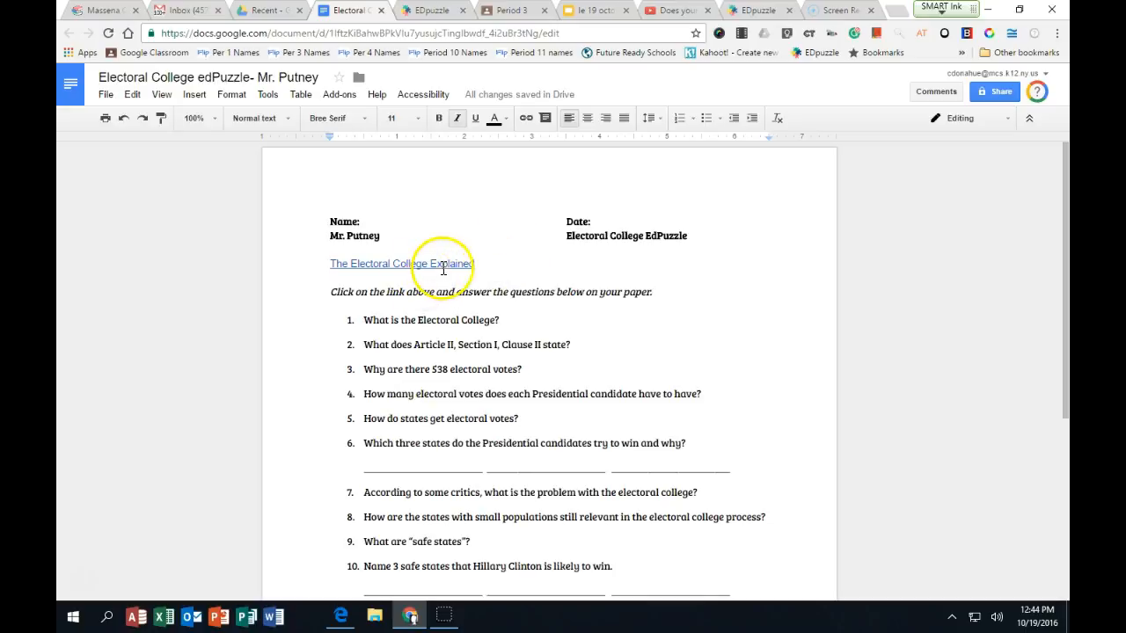
{"action": "mouse_move", "coordinate": [423, 217]}
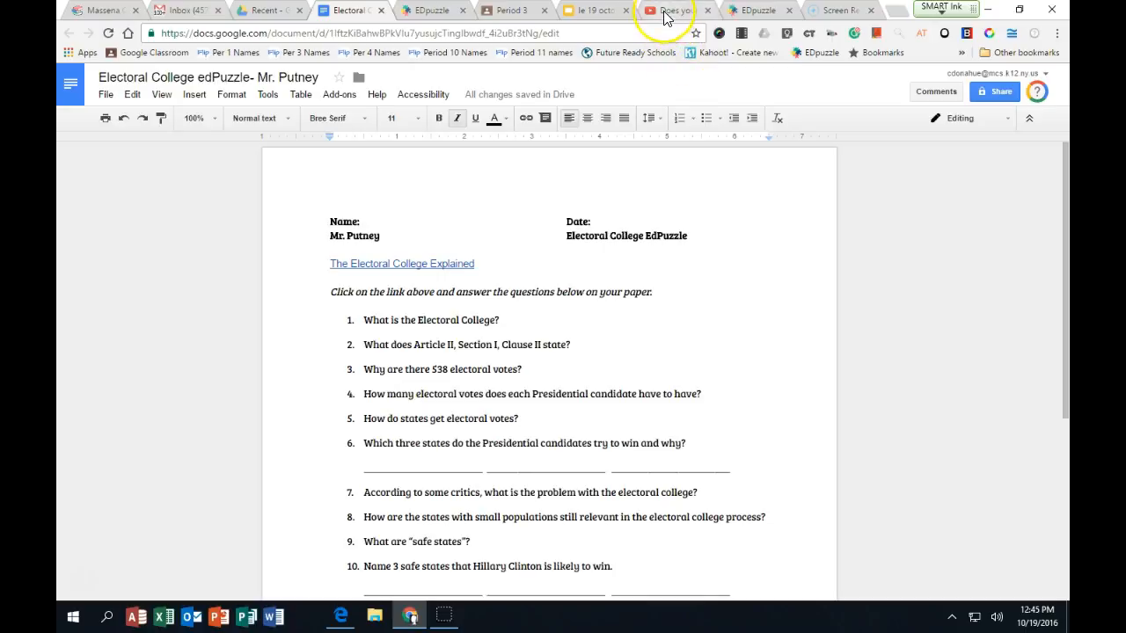
- Grab the Electoral College video's YouTube address and return to the EDpuzzle editor
{"action": "left_click", "coordinate": [665, 10]}
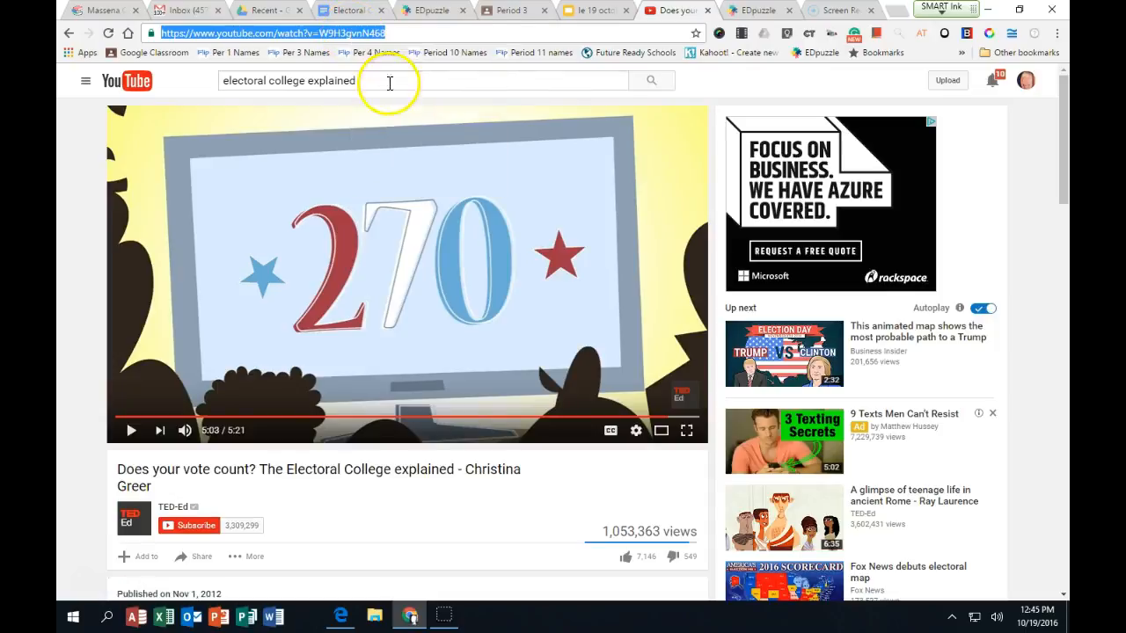
{"action": "left_click", "coordinate": [759, 11]}
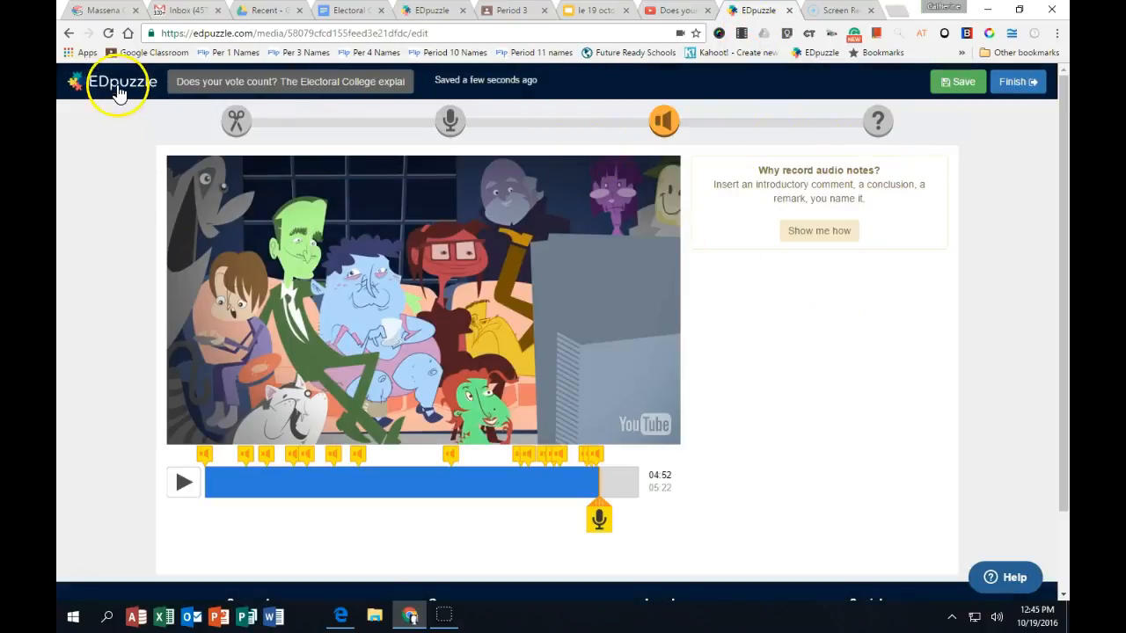
{"action": "left_click", "coordinate": [119, 83]}
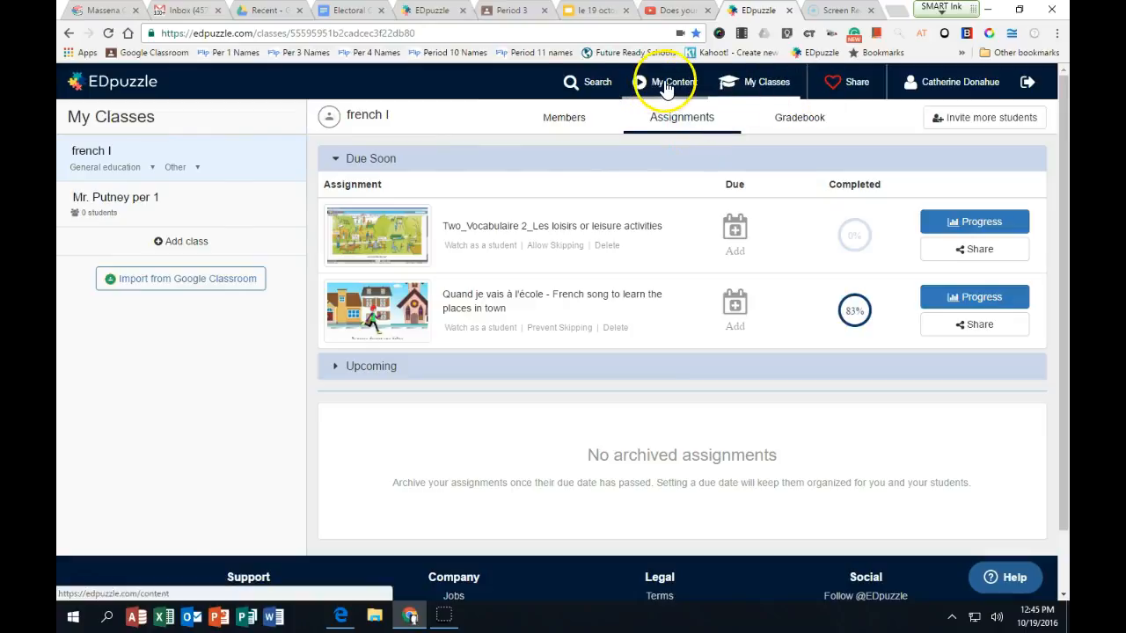
{"action": "left_click", "coordinate": [674, 82]}
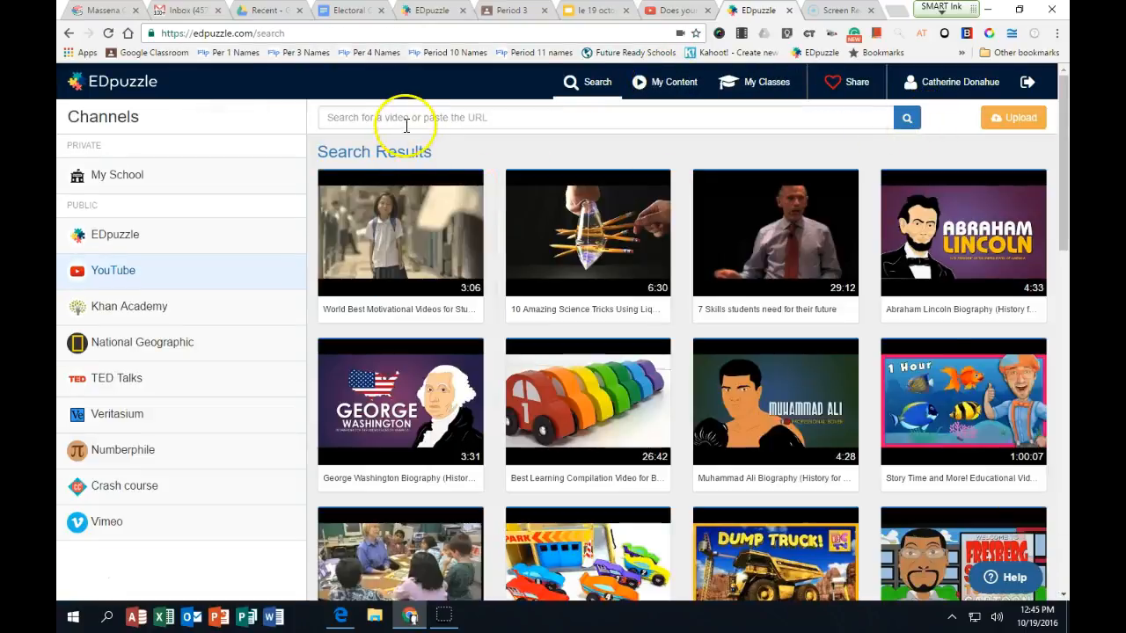
{"action": "type", "text": "https://www.youtube.com/watch?v=W9H3gvnN468"}
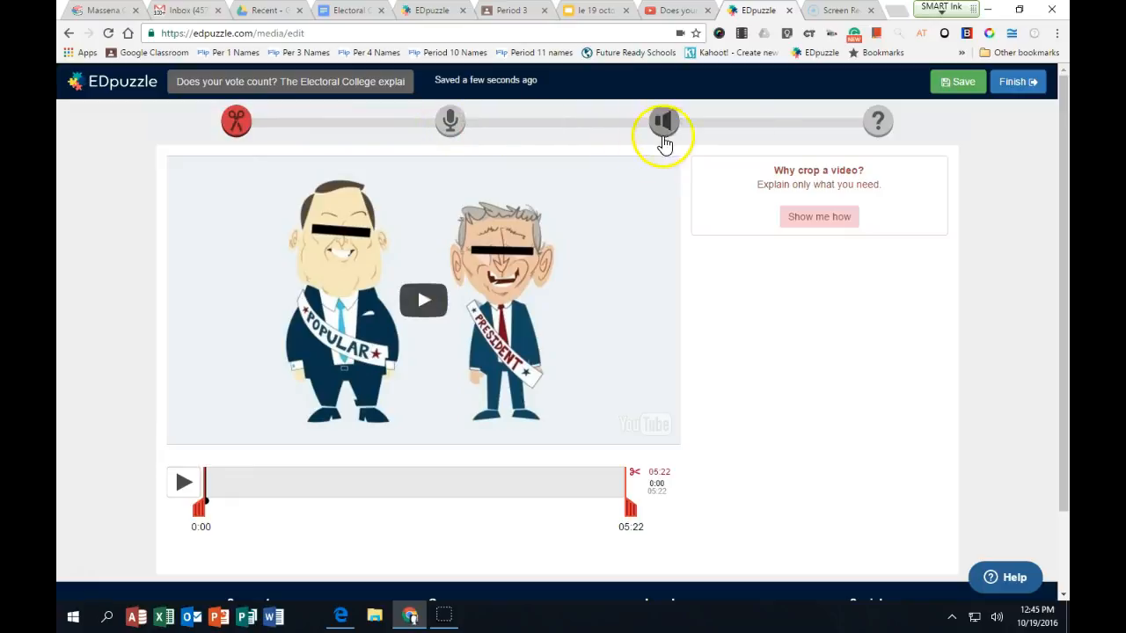
{"action": "mouse_move", "coordinate": [665, 121]}
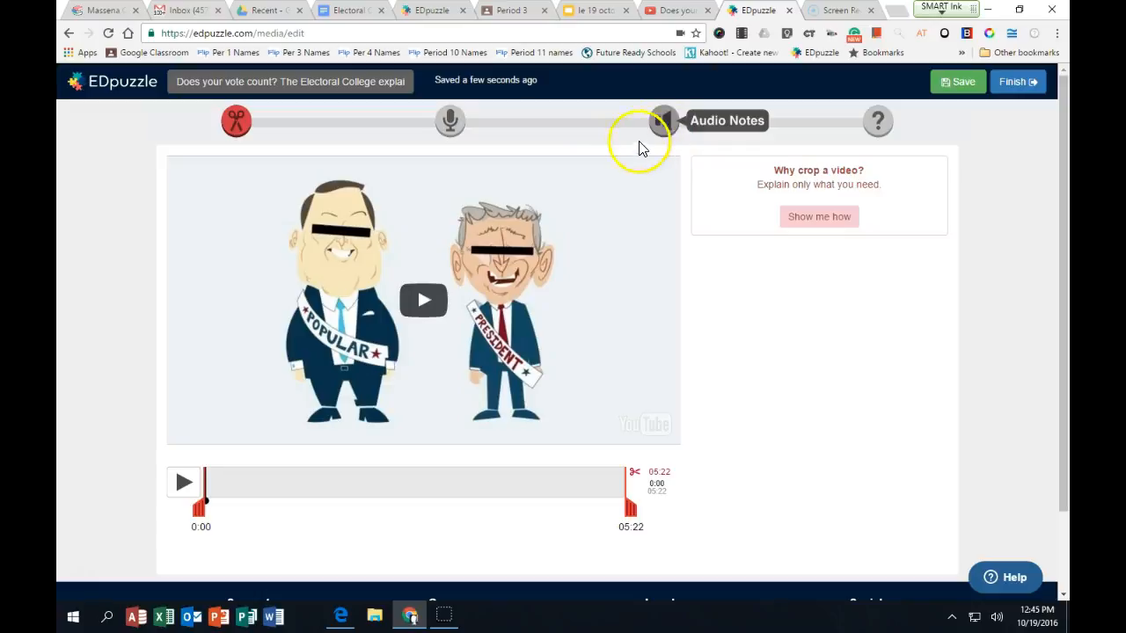
{"action": "mouse_move", "coordinate": [639, 148]}
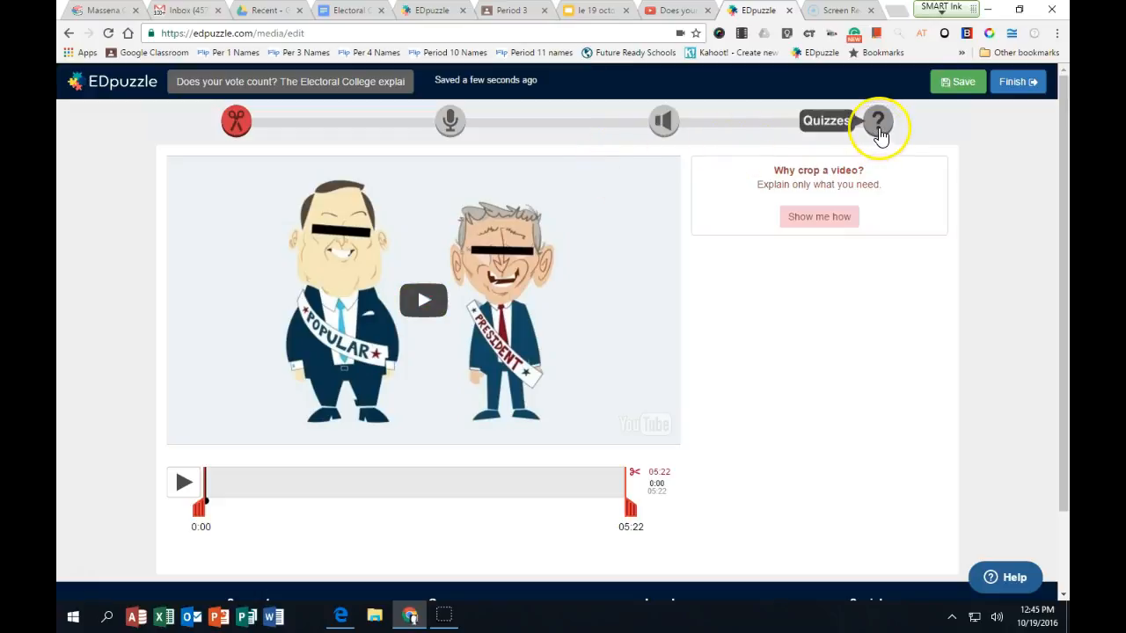
{"action": "mouse_move", "coordinate": [760, 338]}
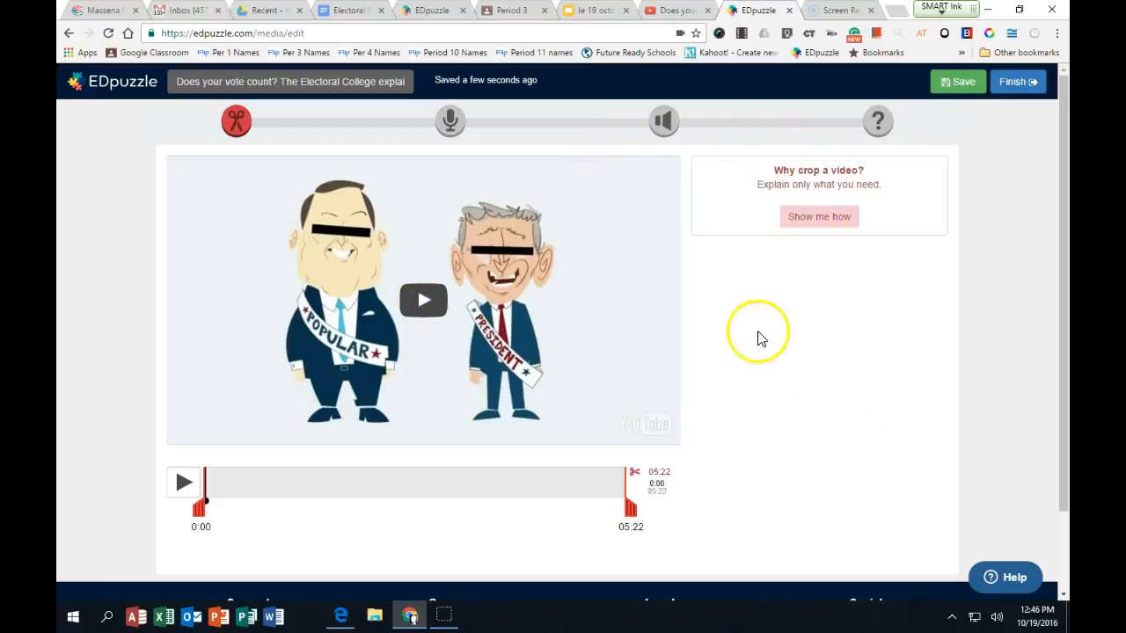
{"action": "mouse_move", "coordinate": [845, 332]}
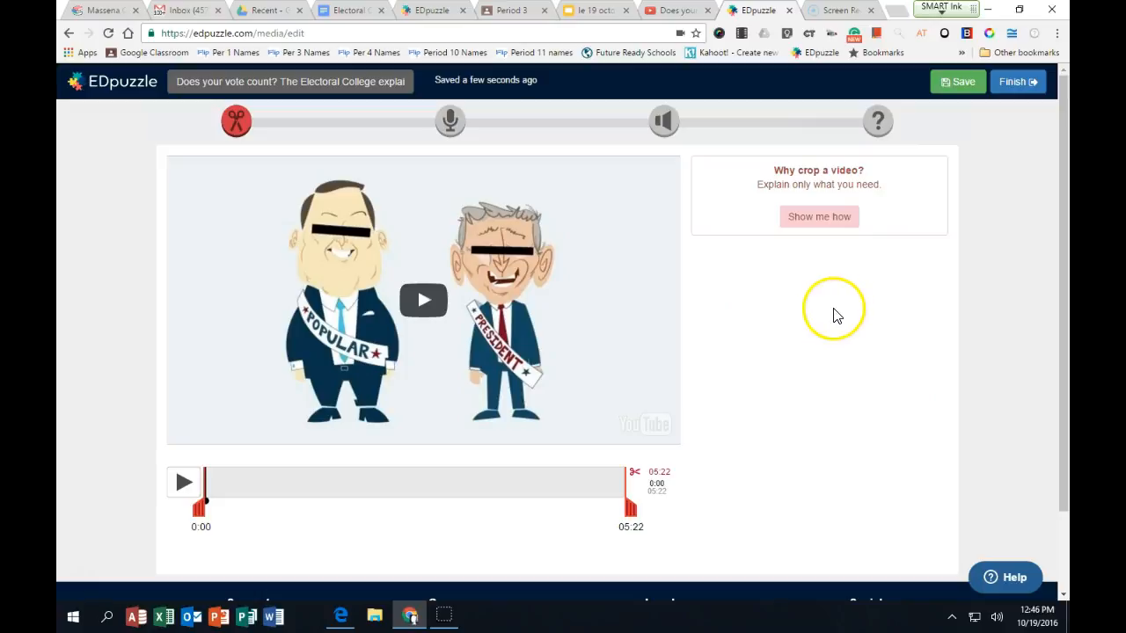
{"action": "mouse_move", "coordinate": [808, 285]}
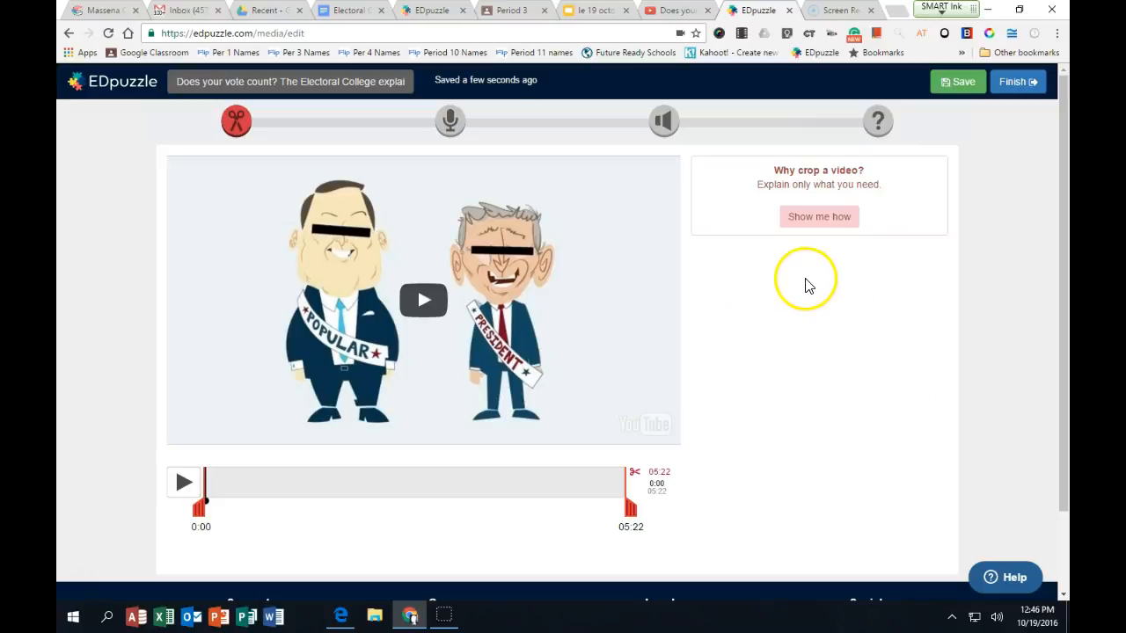
{"action": "mouse_move", "coordinate": [877, 122]}
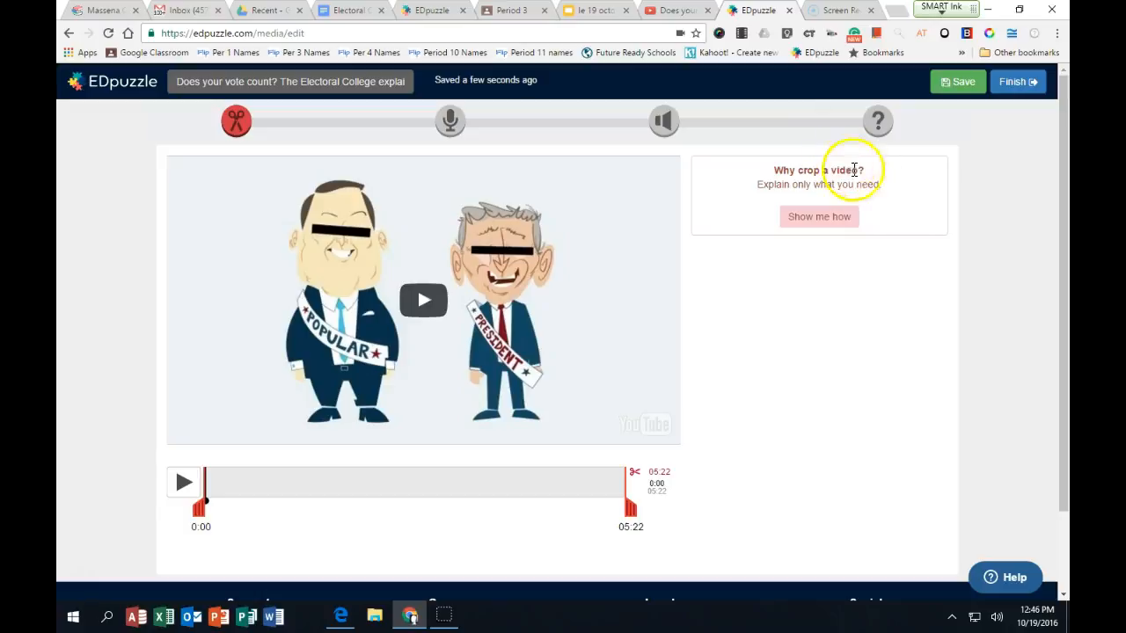
{"action": "mouse_move", "coordinate": [665, 120]}
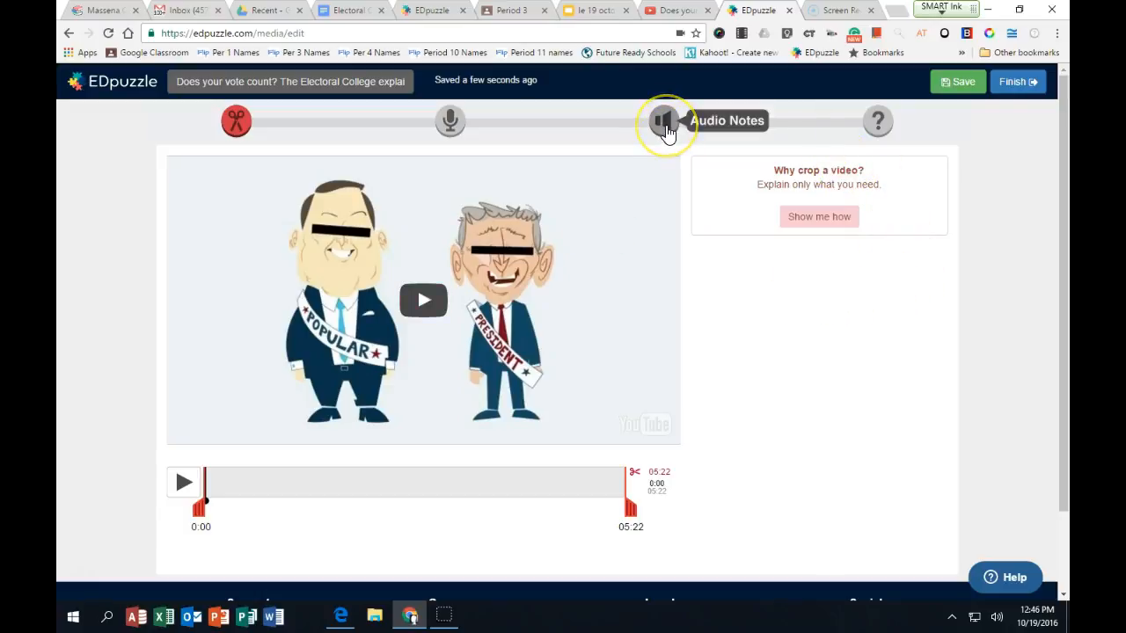
- Record an audio note at the 0:03 mark of the Electoral College video
{"action": "left_click", "coordinate": [663, 120]}
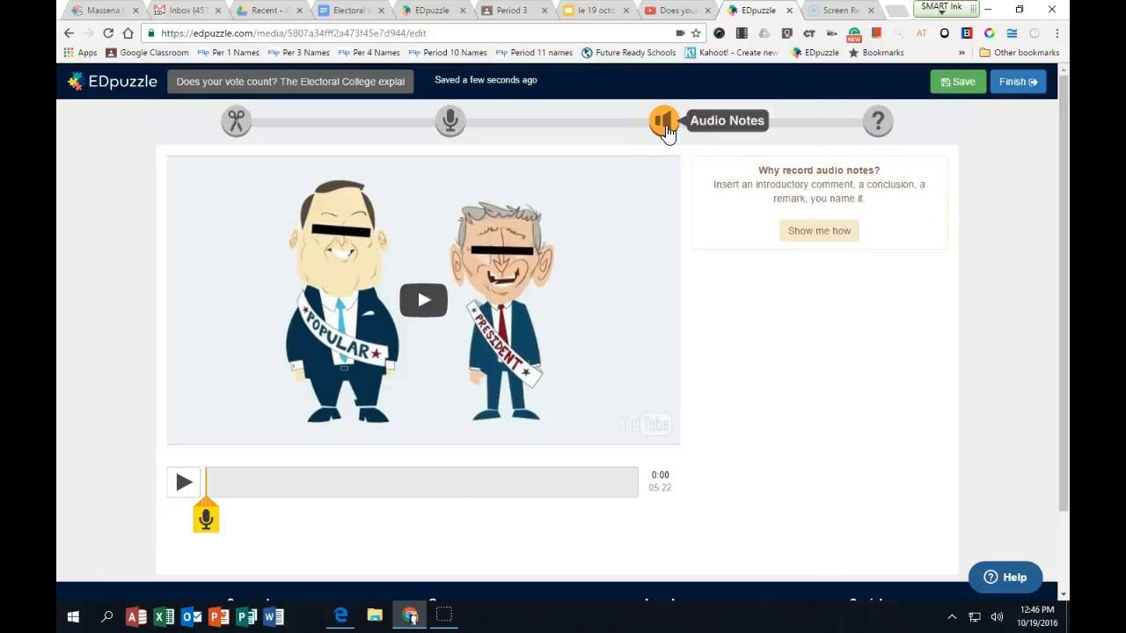
{"action": "mouse_move", "coordinate": [162, 577]}
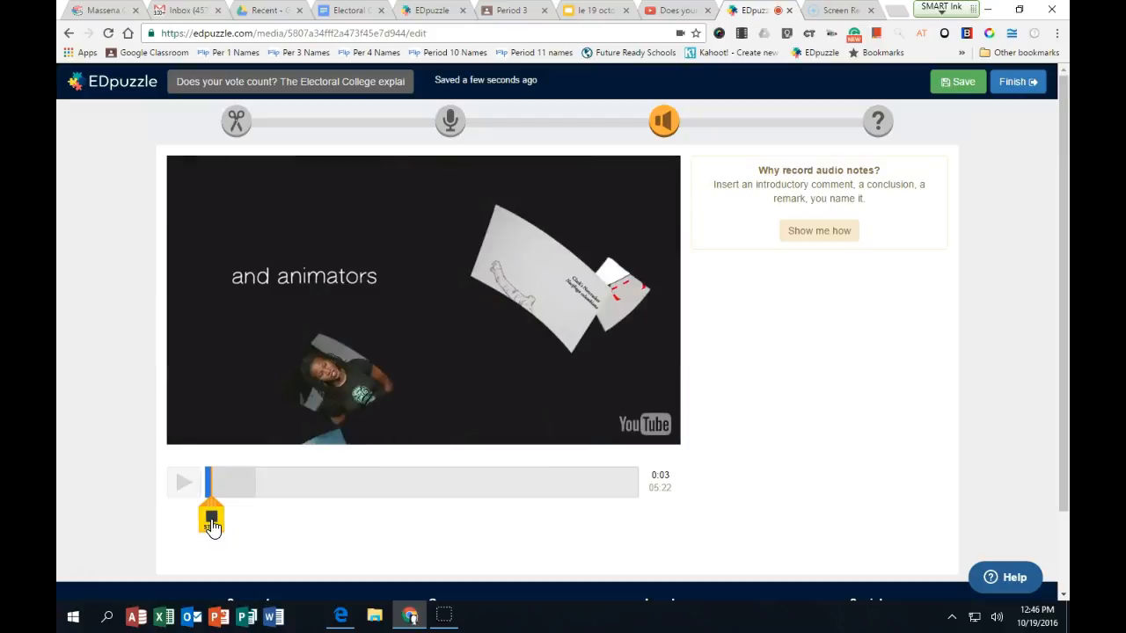
{"action": "left_click", "coordinate": [212, 517]}
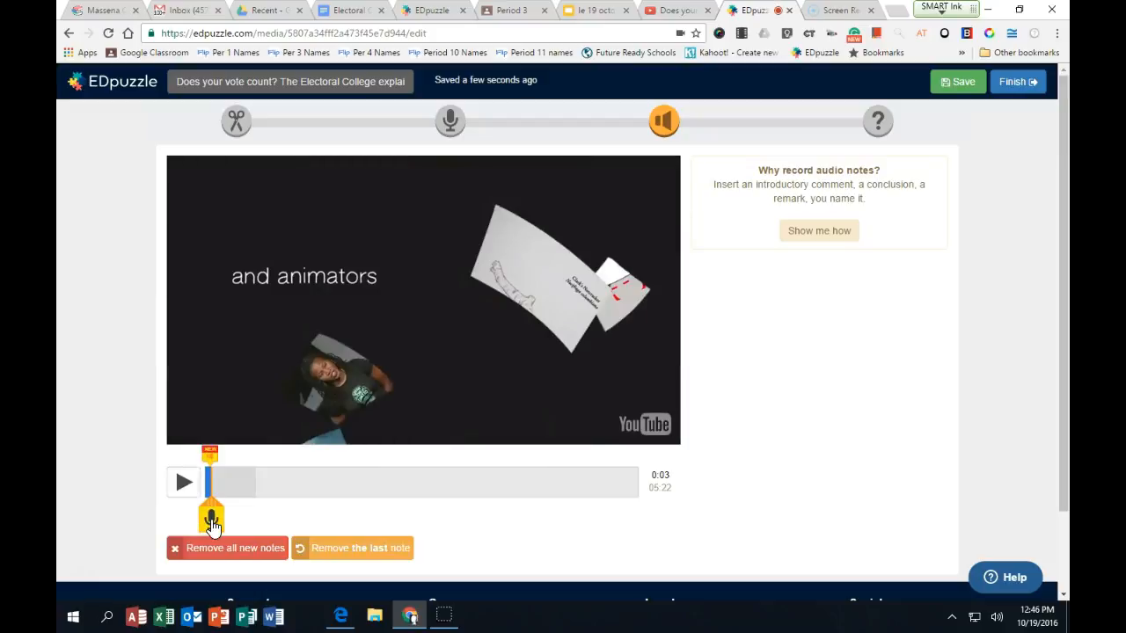
{"action": "mouse_move", "coordinate": [412, 559]}
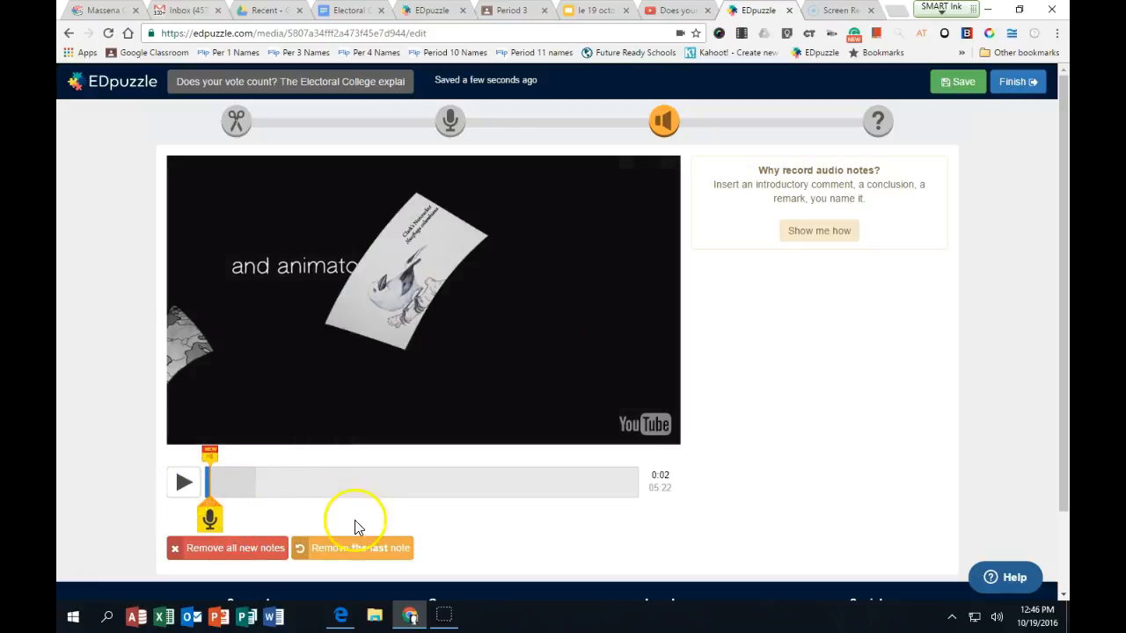
{"action": "mouse_move", "coordinate": [619, 491]}
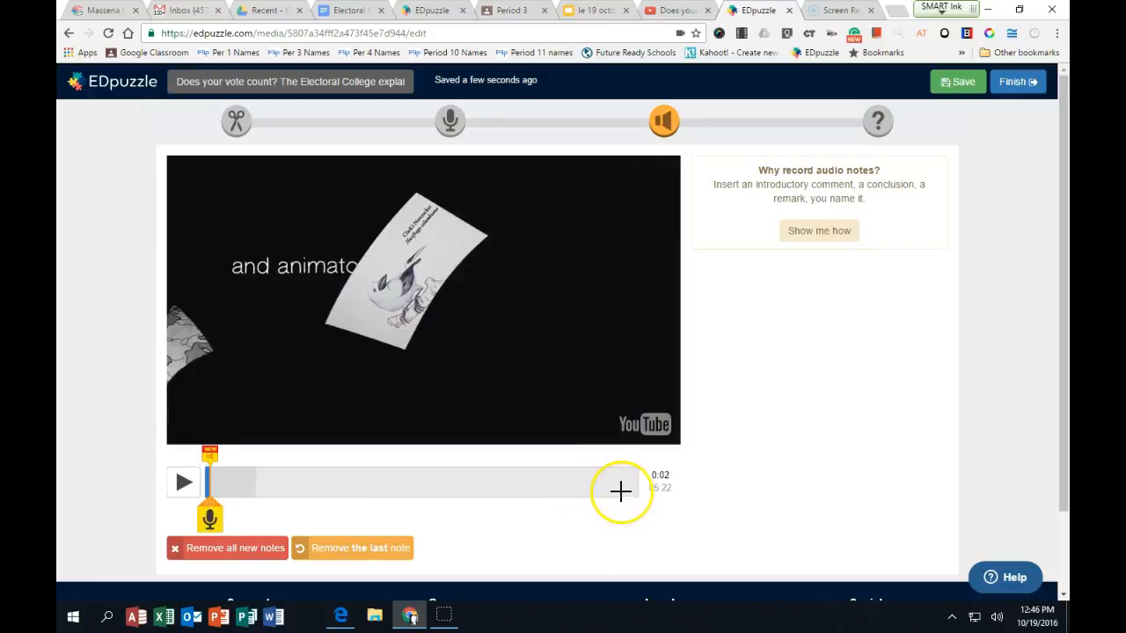
{"action": "mouse_move", "coordinate": [497, 493]}
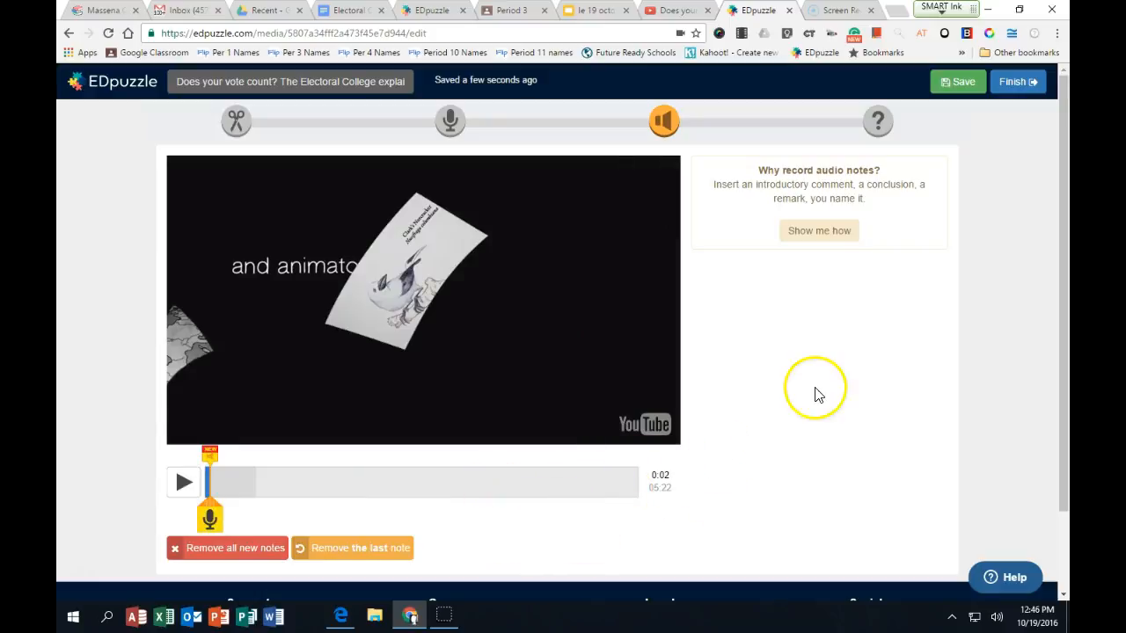
{"action": "mouse_move", "coordinate": [986, 105]}
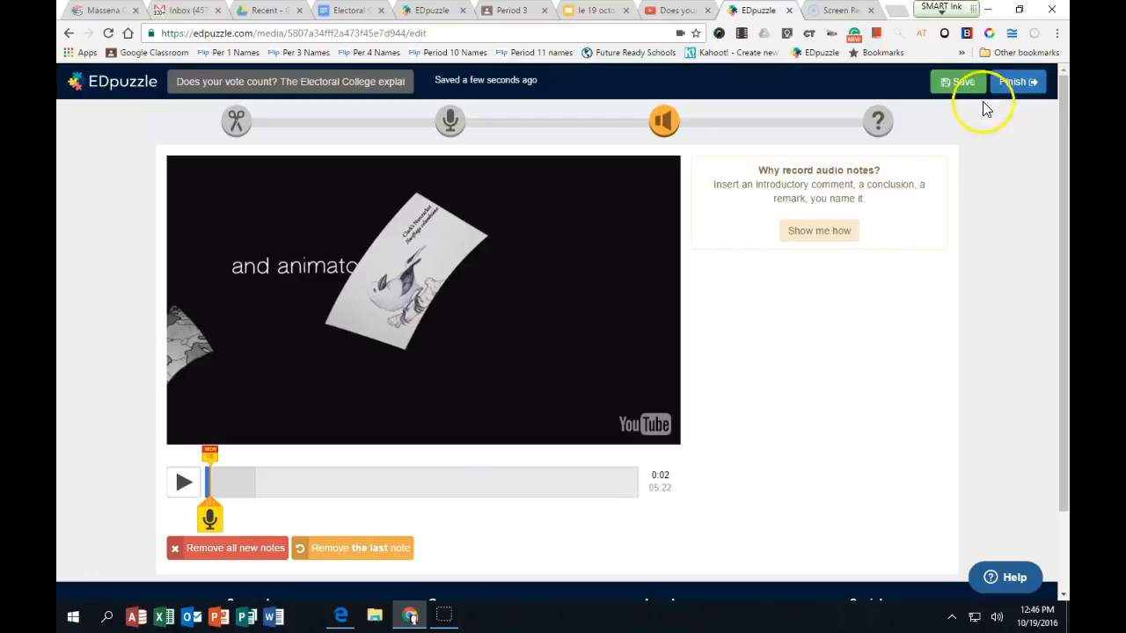
- Save and finish the lesson, then select its 'Share with anyone' link for copying
{"action": "left_click", "coordinate": [1014, 82]}
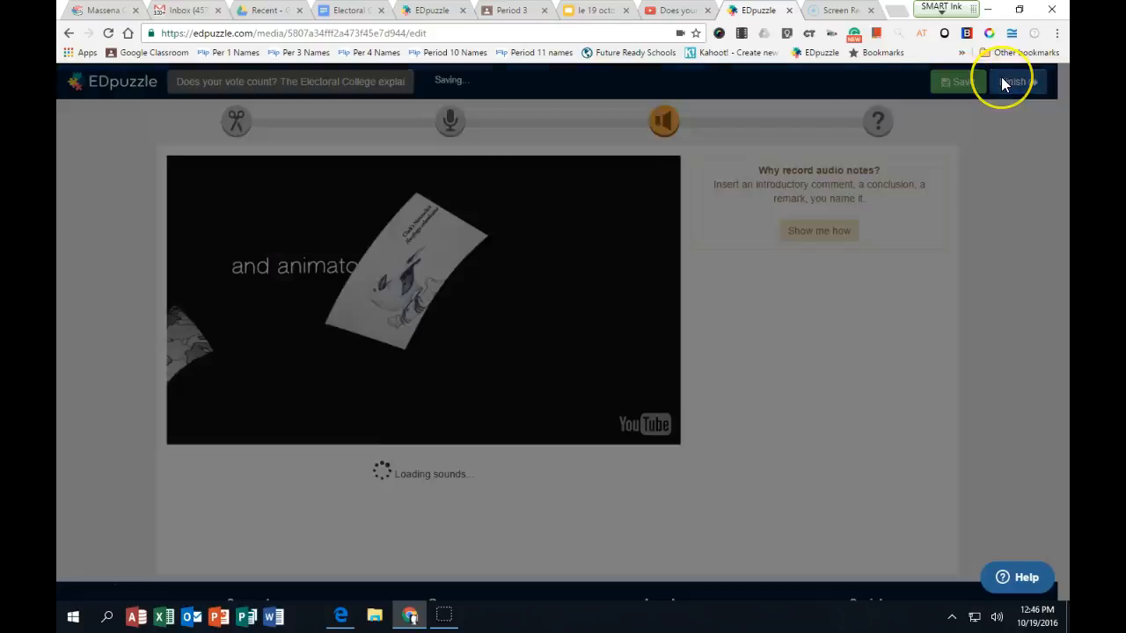
{"action": "left_click", "coordinate": [1014, 81]}
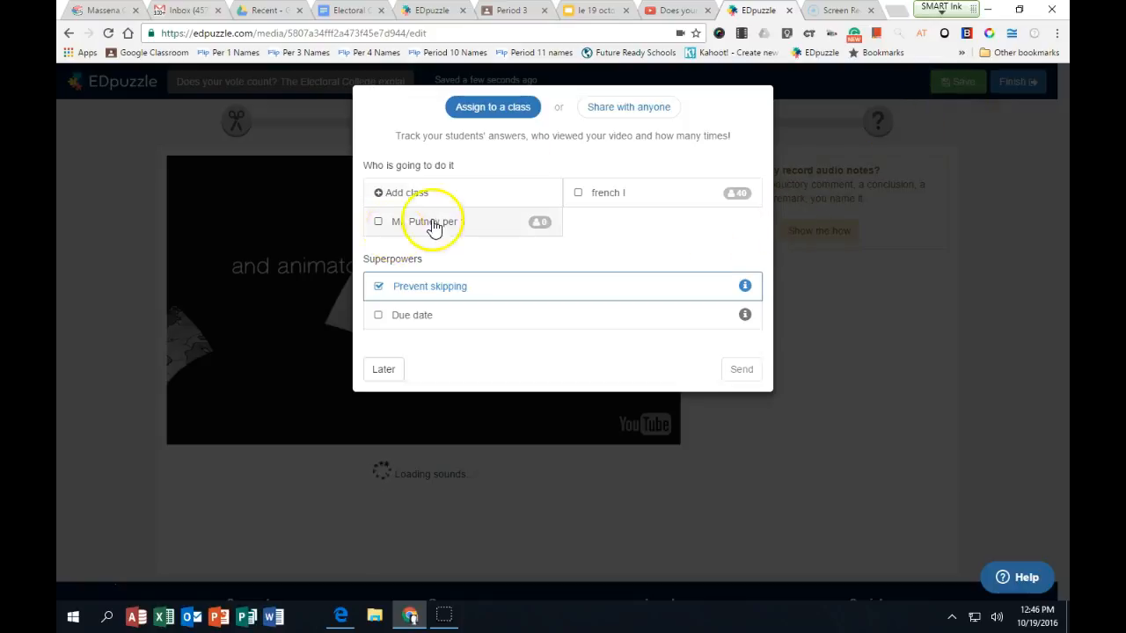
{"action": "mouse_move", "coordinate": [616, 119]}
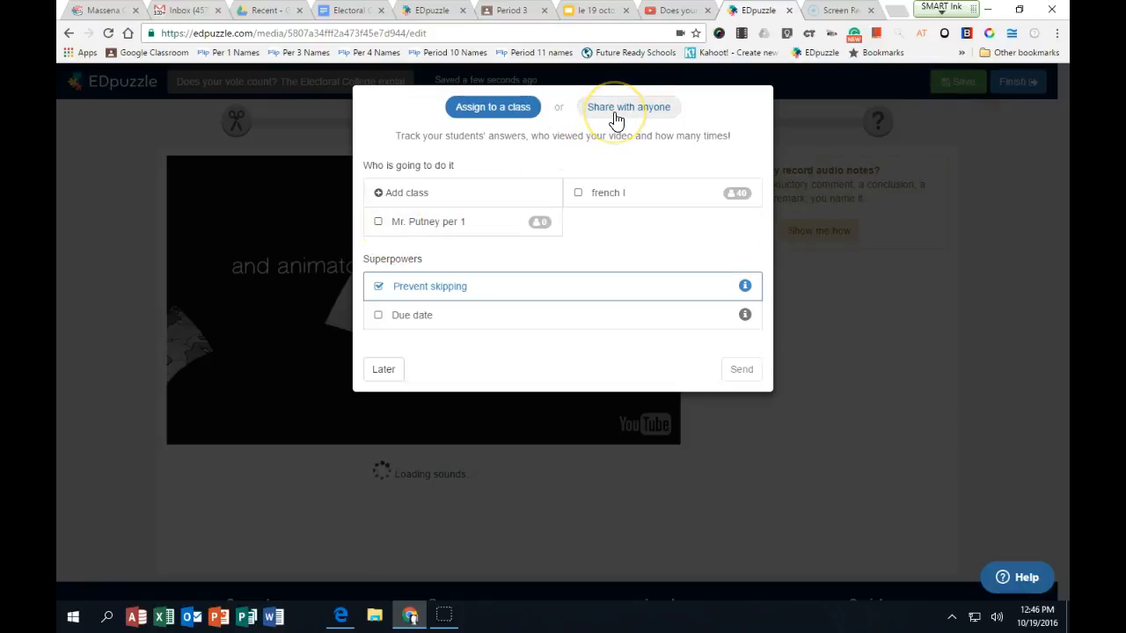
{"action": "left_click", "coordinate": [628, 107]}
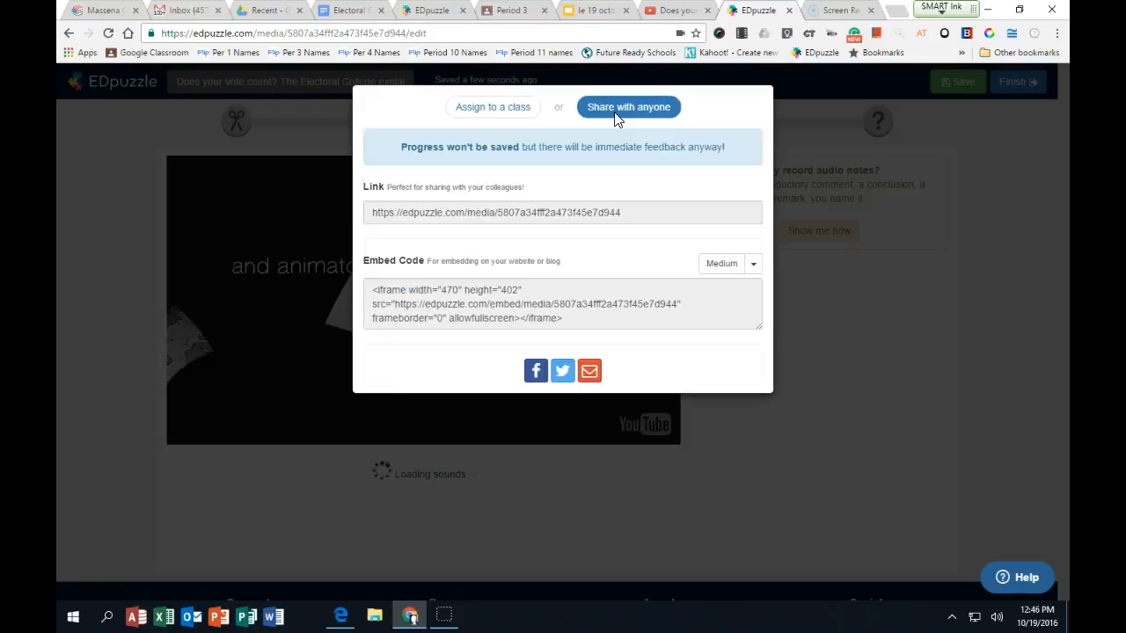
{"action": "left_click", "coordinate": [563, 211]}
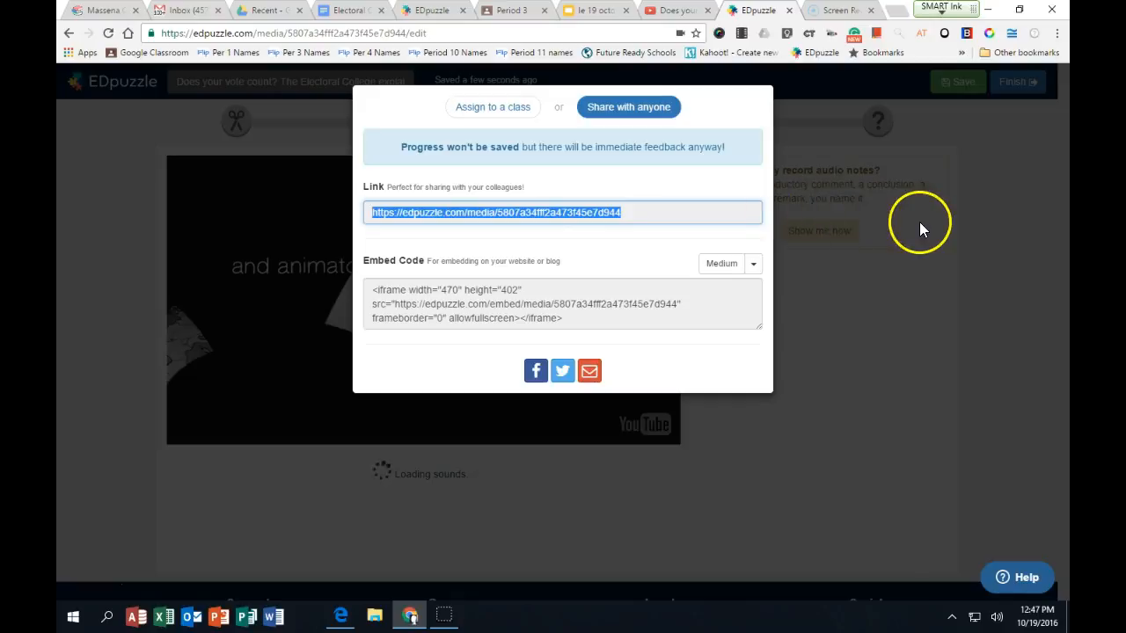
{"action": "mouse_move", "coordinate": [665, 246]}
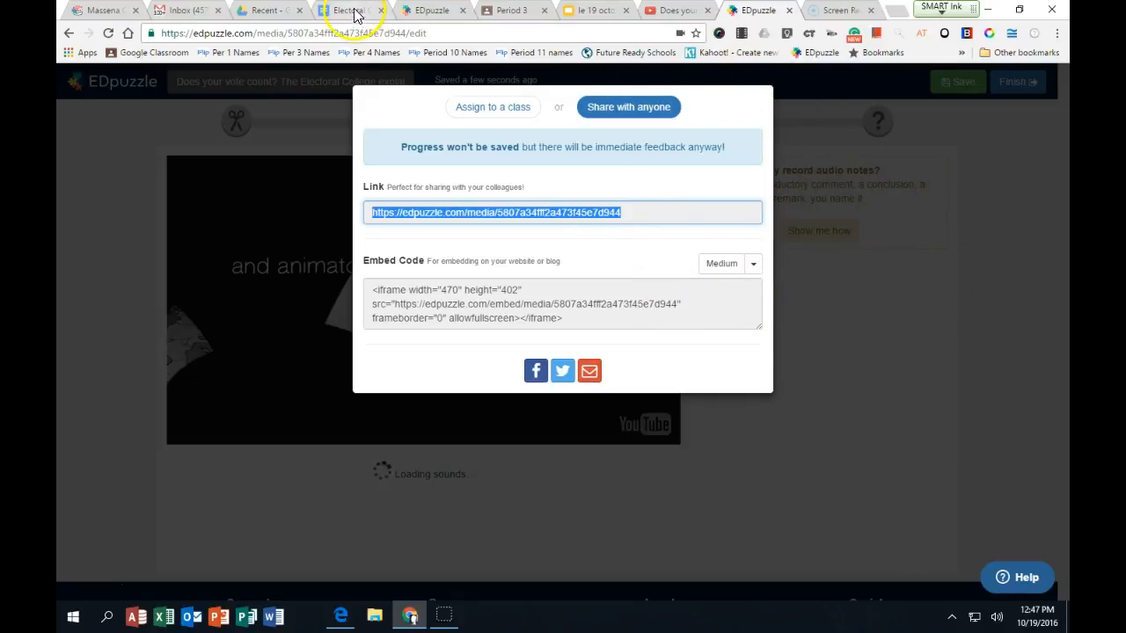
- Review questions 1–15 in the Electoral College EdPuzzle worksheet document
{"action": "left_click", "coordinate": [348, 11]}
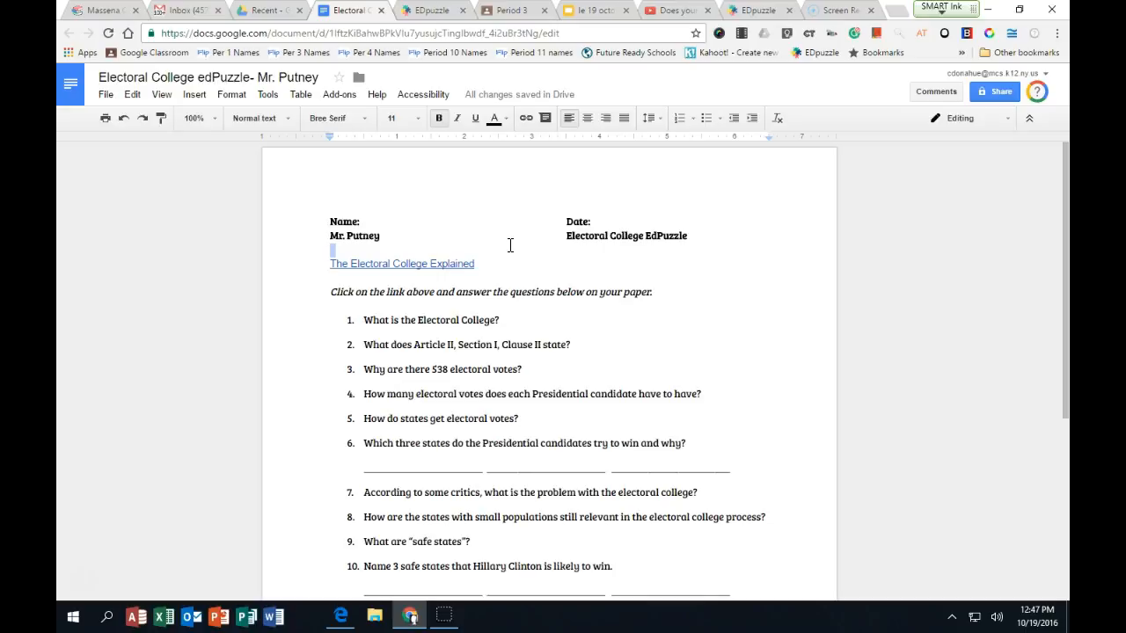
{"action": "mouse_move", "coordinate": [503, 242]}
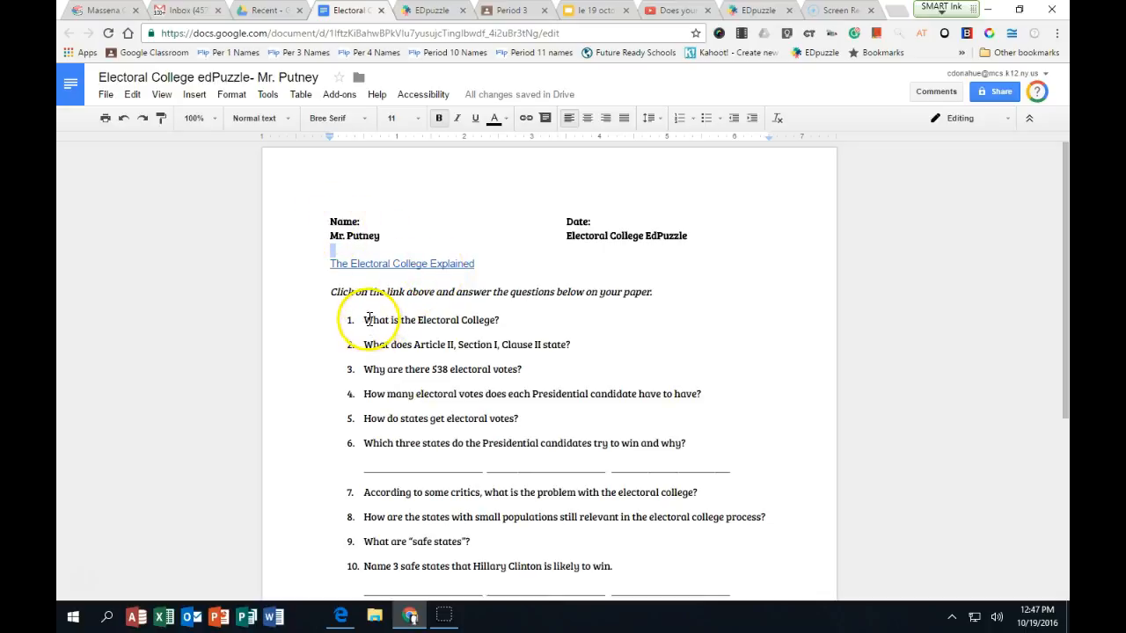
{"action": "scroll", "scroll_direction": "down", "scroll_amount": 3}
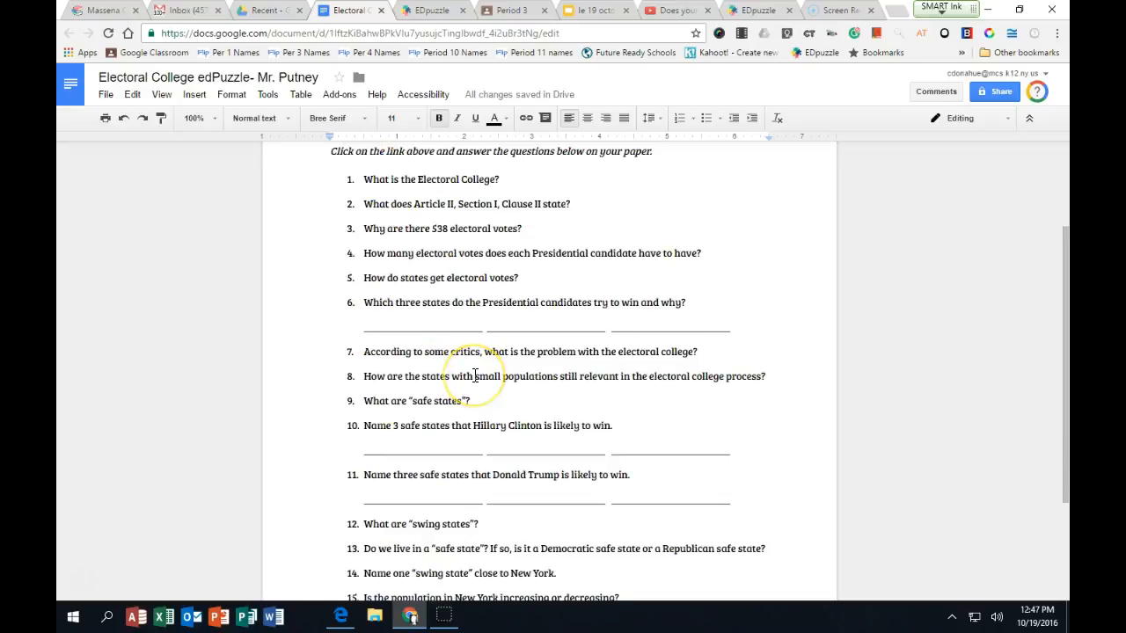
{"action": "scroll", "scroll_direction": "down", "scroll_amount": 3}
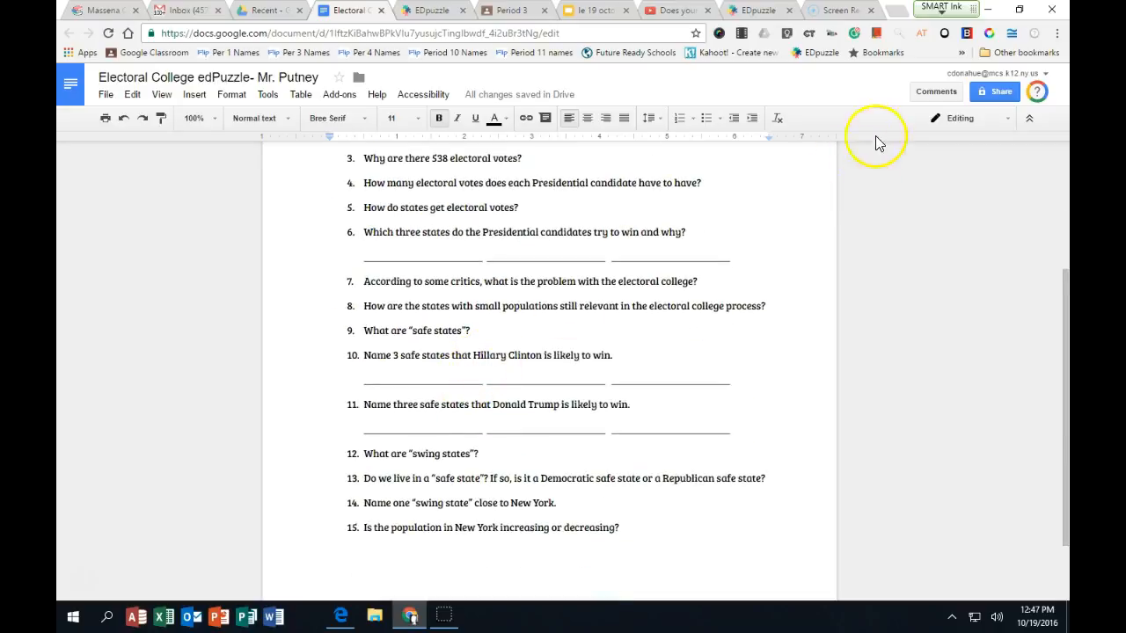
{"action": "left_click", "coordinate": [994, 92]}
{"action": "type", "text": "j"}
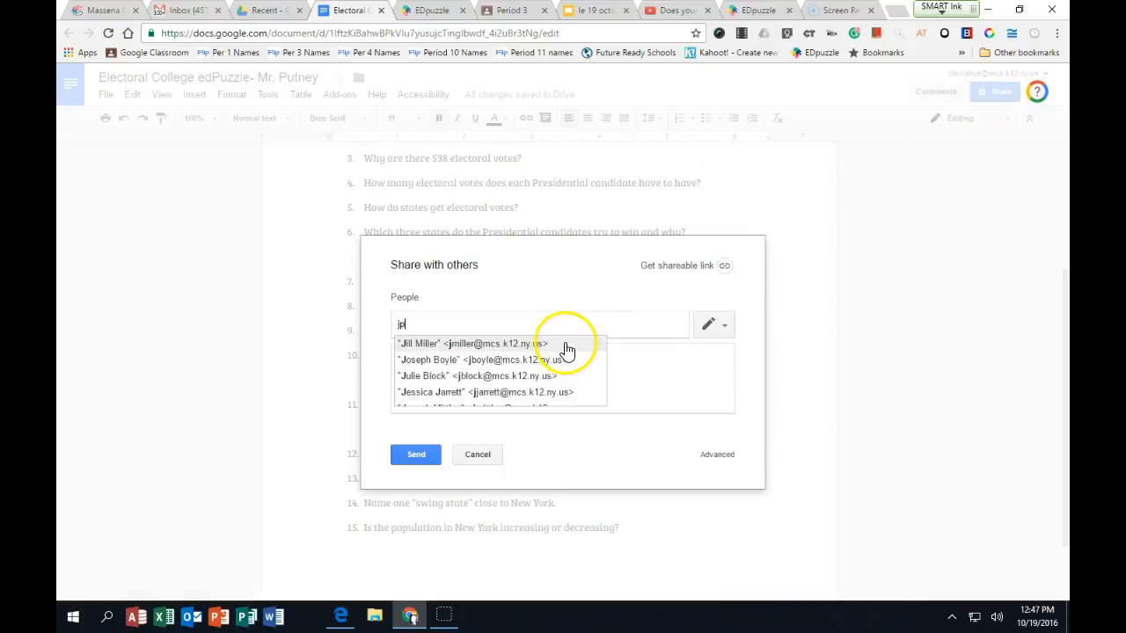
{"action": "left_click", "coordinate": [484, 343]}
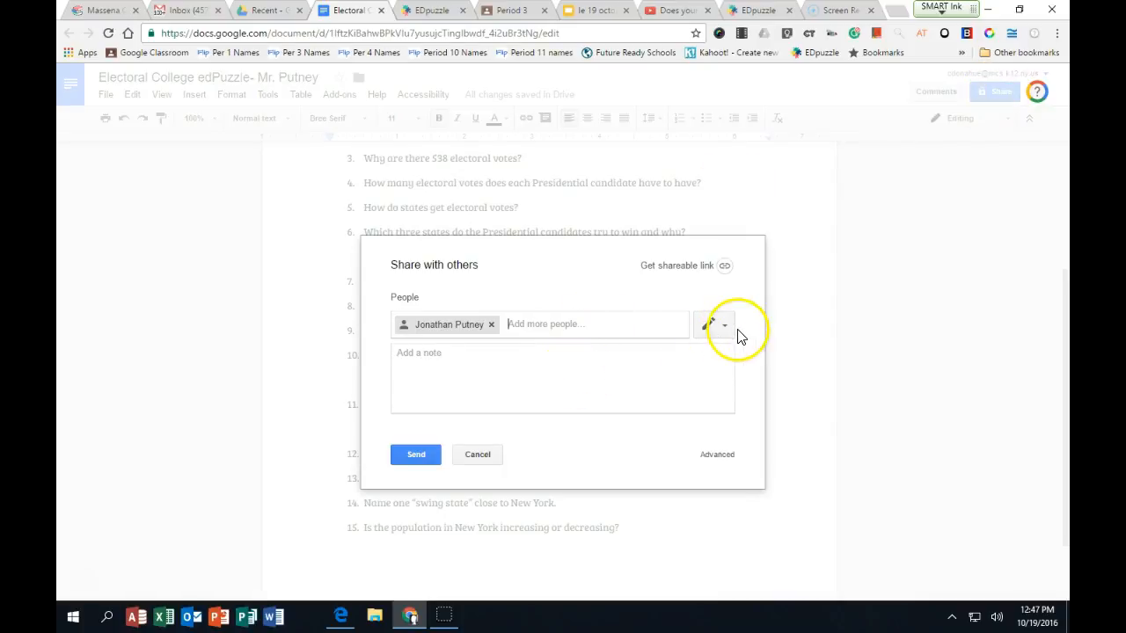
{"action": "mouse_move", "coordinate": [709, 324]}
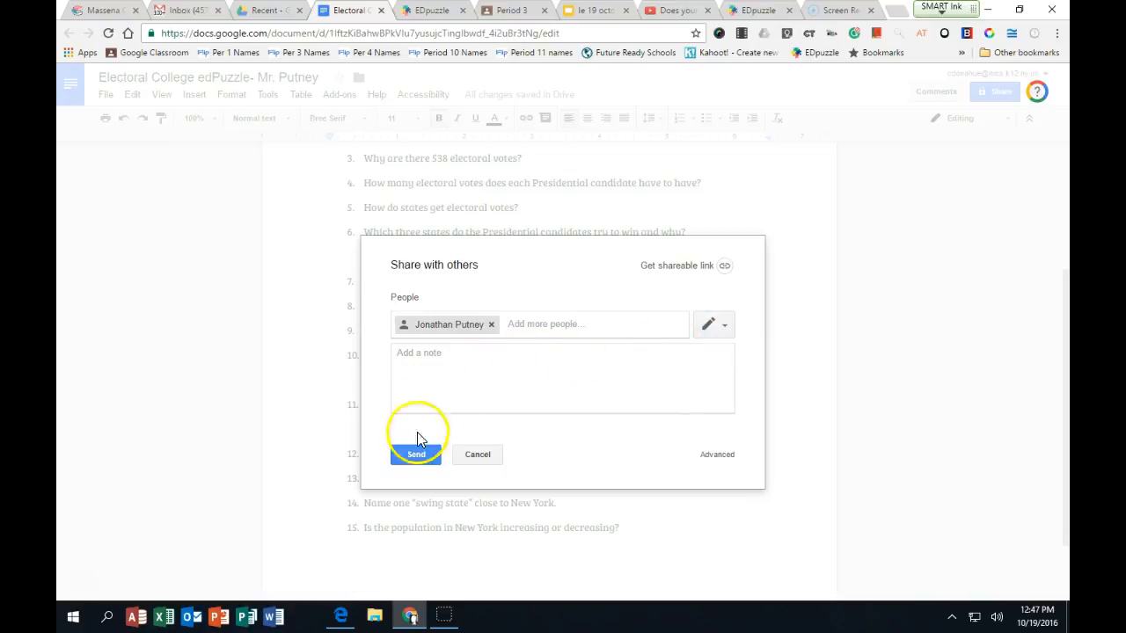
{"action": "left_click", "coordinate": [415, 454]}
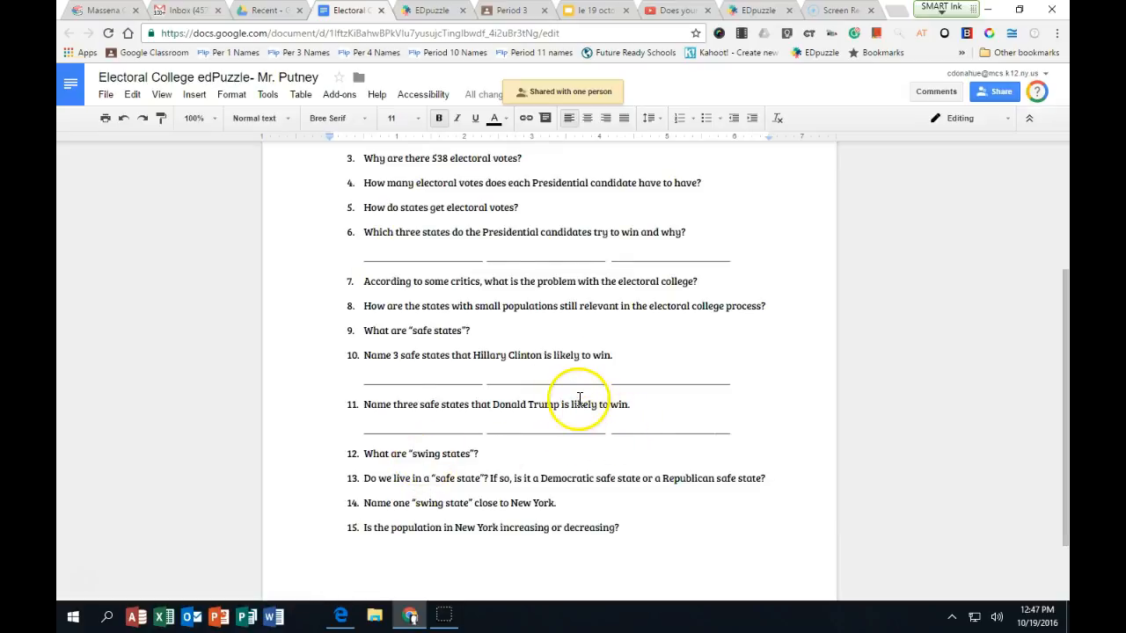
{"action": "mouse_move", "coordinate": [471, 330]}
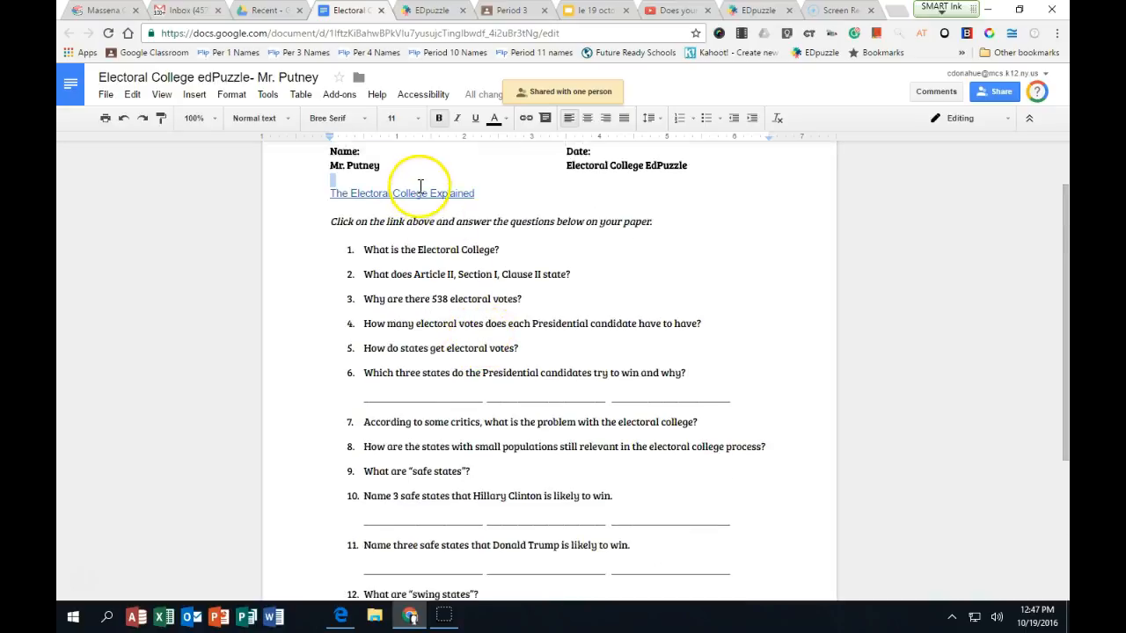
- Play a brief preview of the Electoral College lesson, then pause it
{"action": "left_click", "coordinate": [402, 192]}
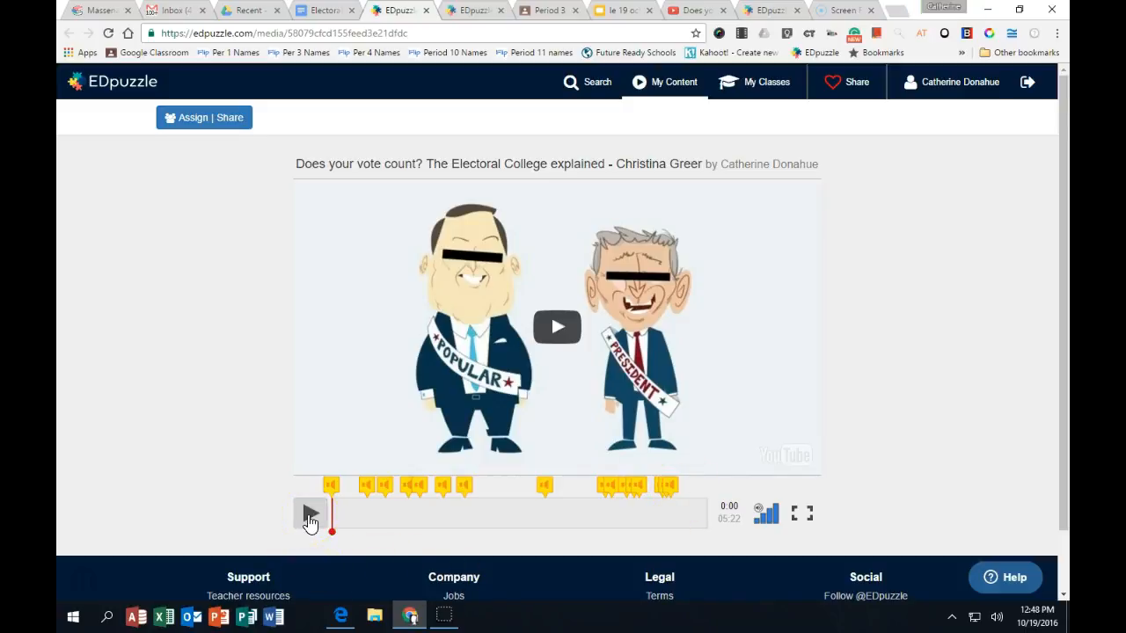
{"action": "left_click", "coordinate": [310, 513]}
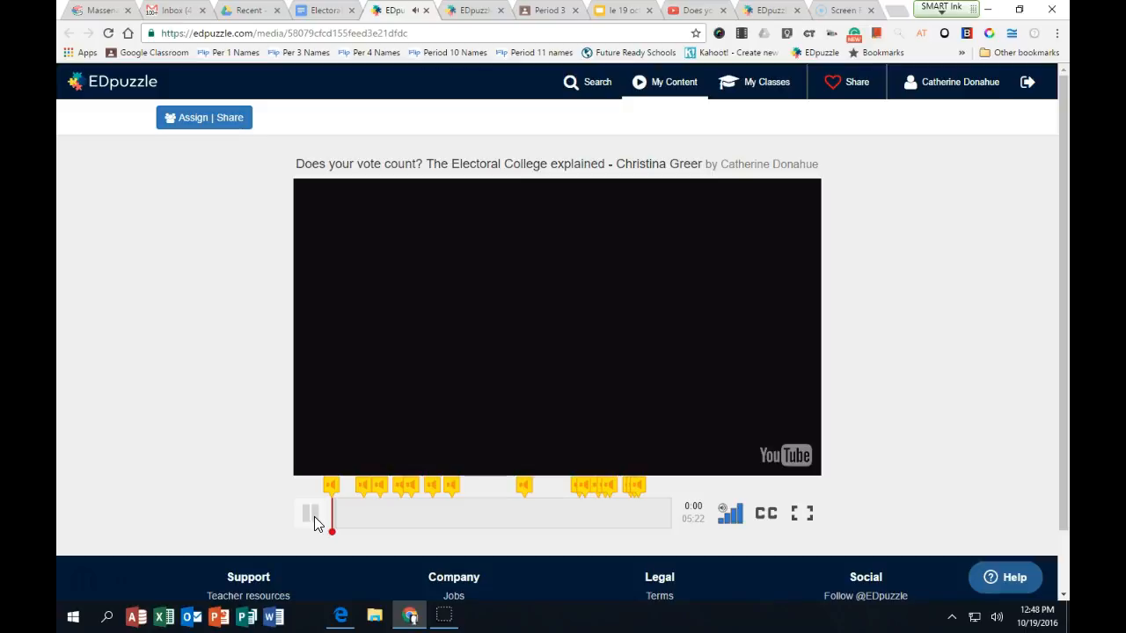
{"action": "left_click", "coordinate": [310, 514]}
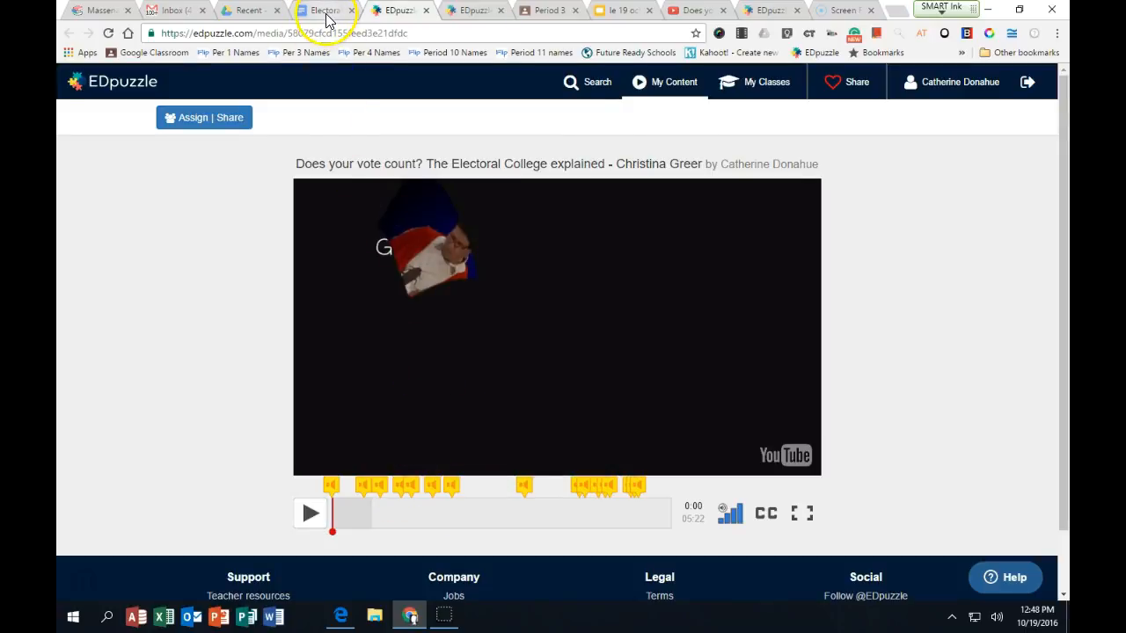
- Confirm the worksheet's Electoral College Explained link leads to the EDpuzzle lesson
{"action": "left_click", "coordinate": [323, 11]}
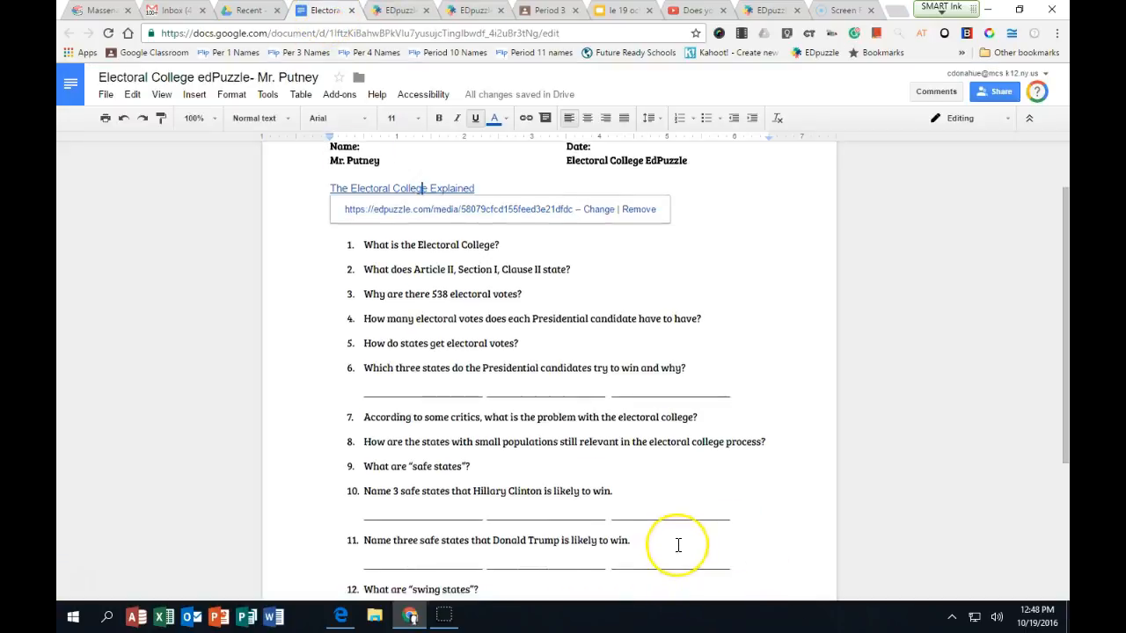
{"action": "scroll", "scroll_direction": "down", "scroll_amount": 3}
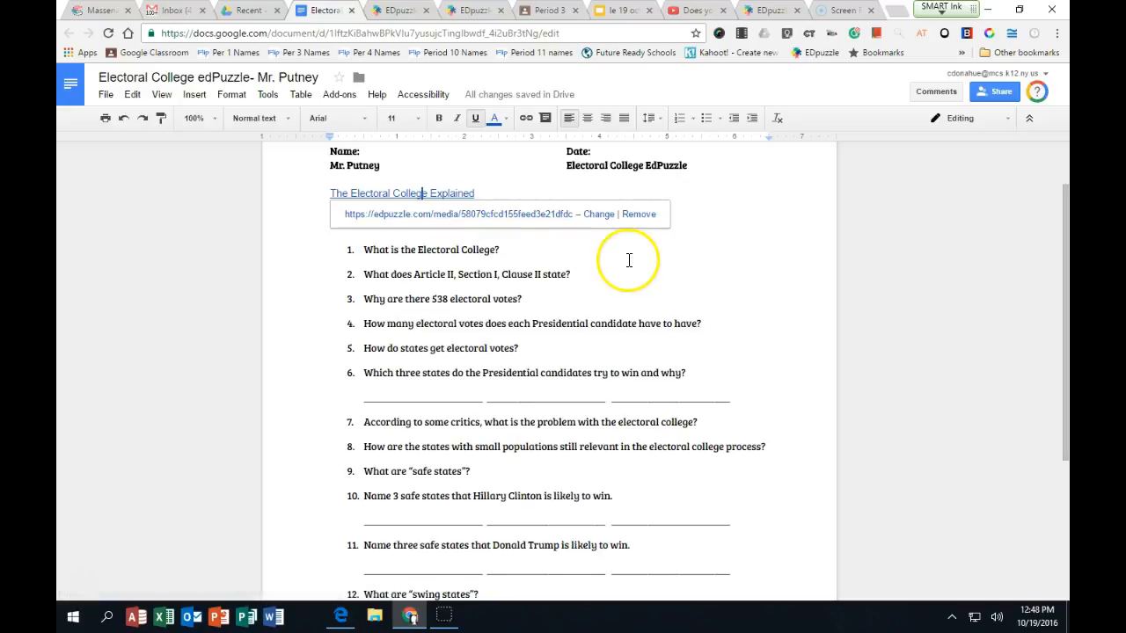
{"action": "mouse_move", "coordinate": [643, 266]}
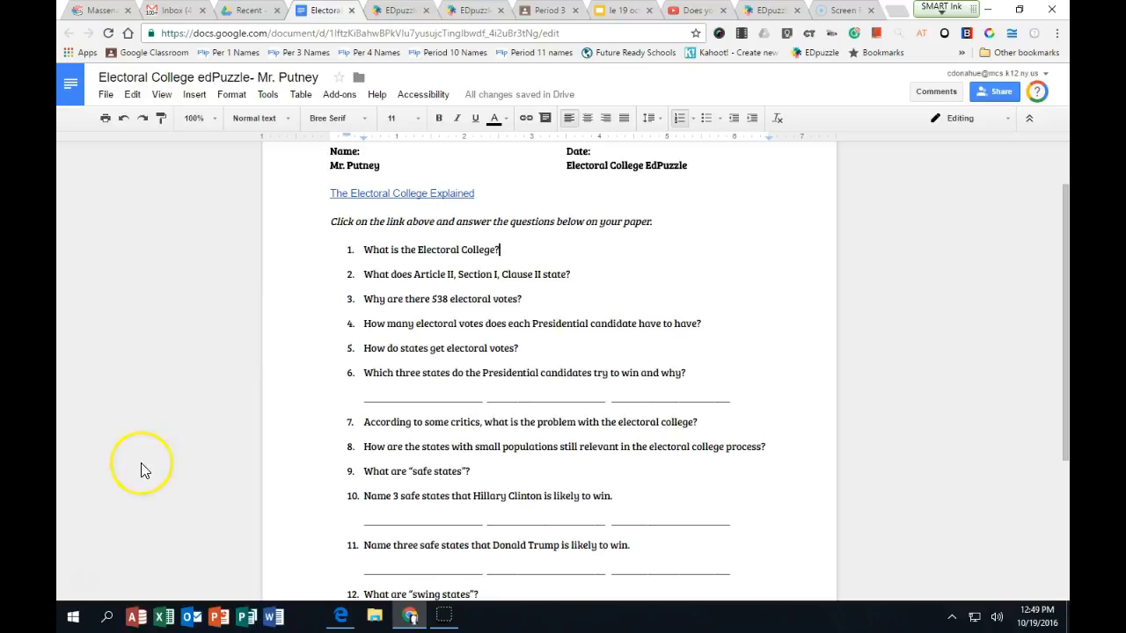
{"action": "mouse_move", "coordinate": [127, 514]}
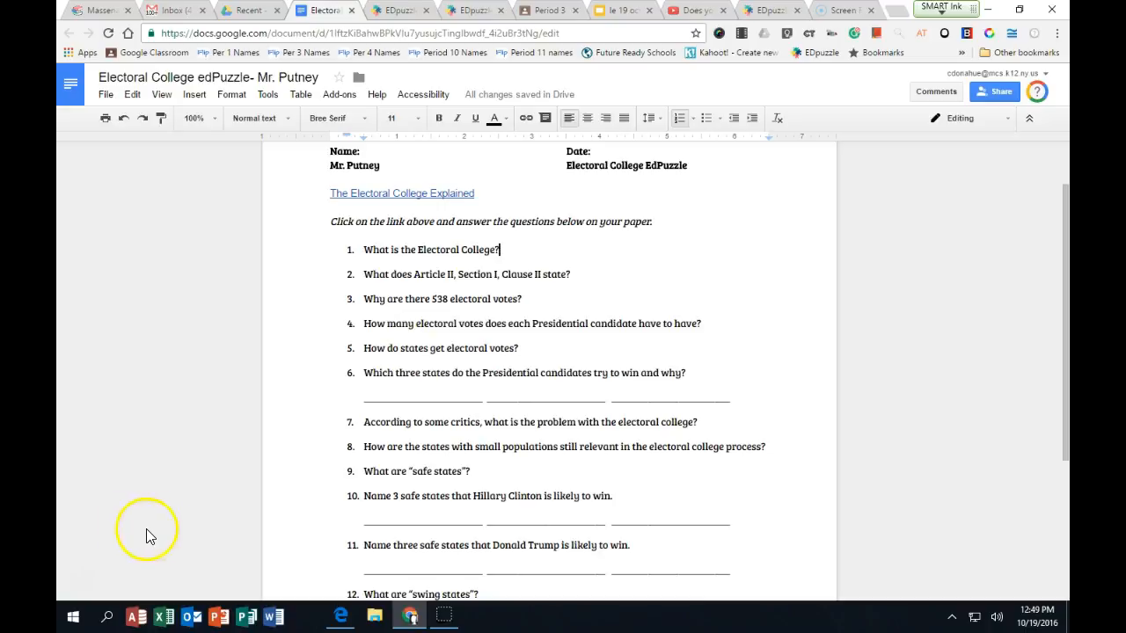
{"action": "mouse_move", "coordinate": [95, 589]}
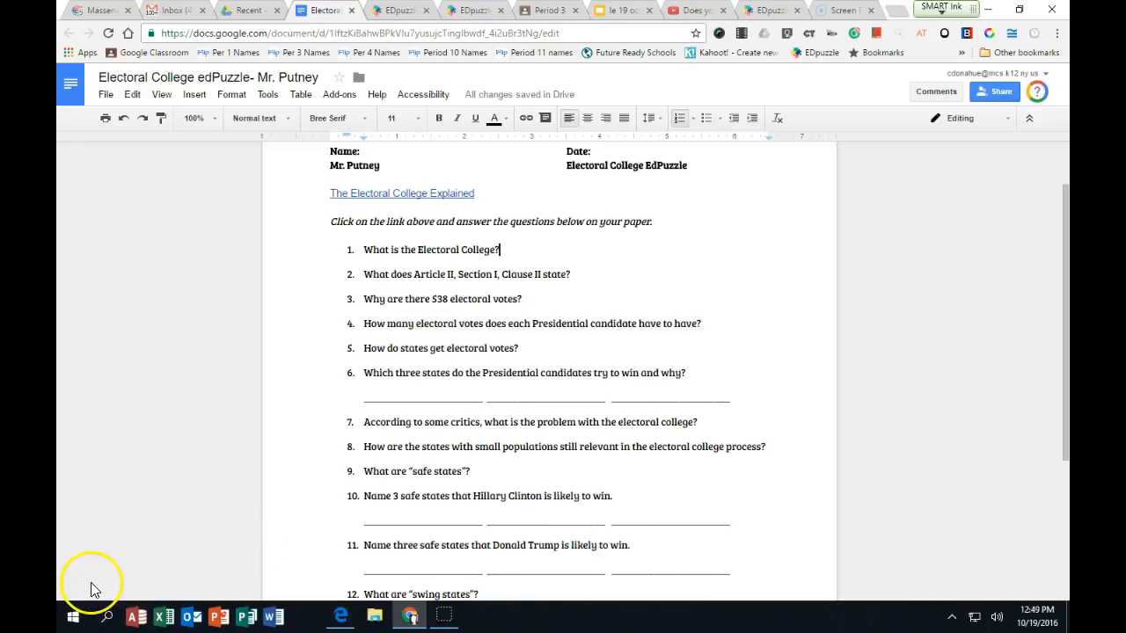